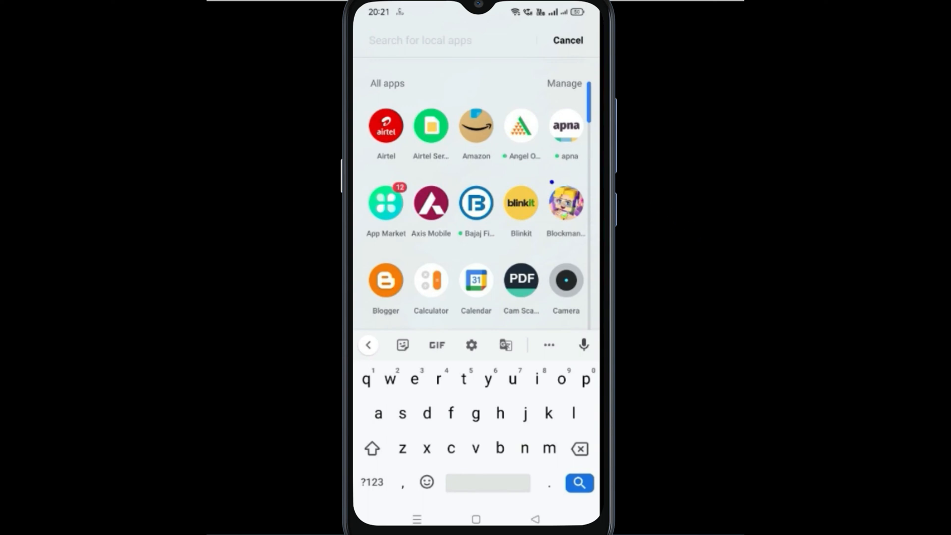
Close the app drawer to reveal the home screen with Settings and Play Store
{"action": "left_click", "coordinate": [565, 203]}
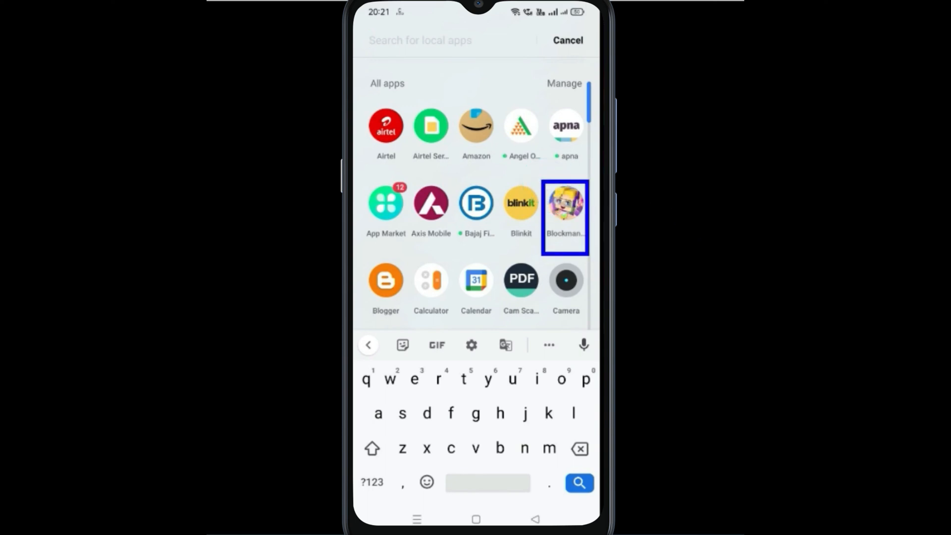
{"action": "left_click", "coordinate": [565, 203]}
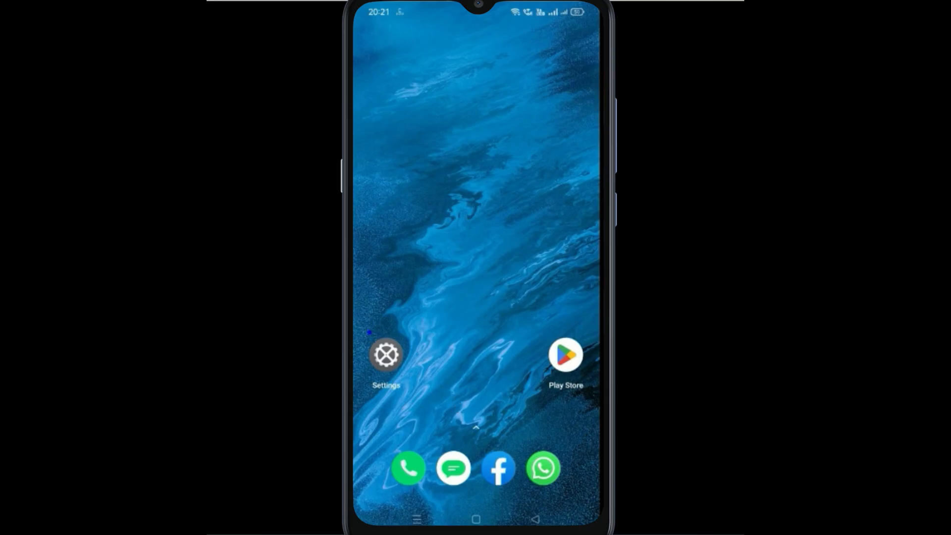
Open Settings from the home screen and go into App management
{"action": "left_click", "coordinate": [386, 362]}
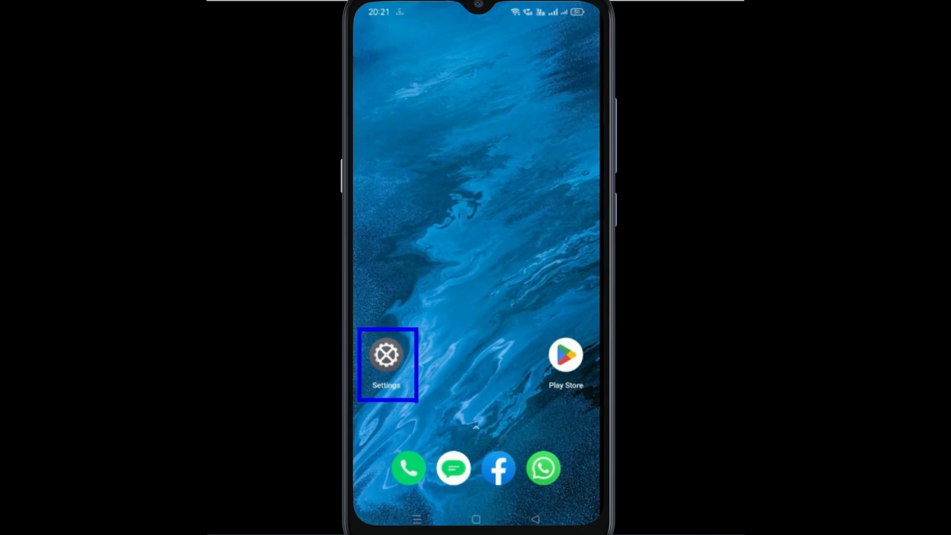
{"action": "left_click", "coordinate": [386, 365]}
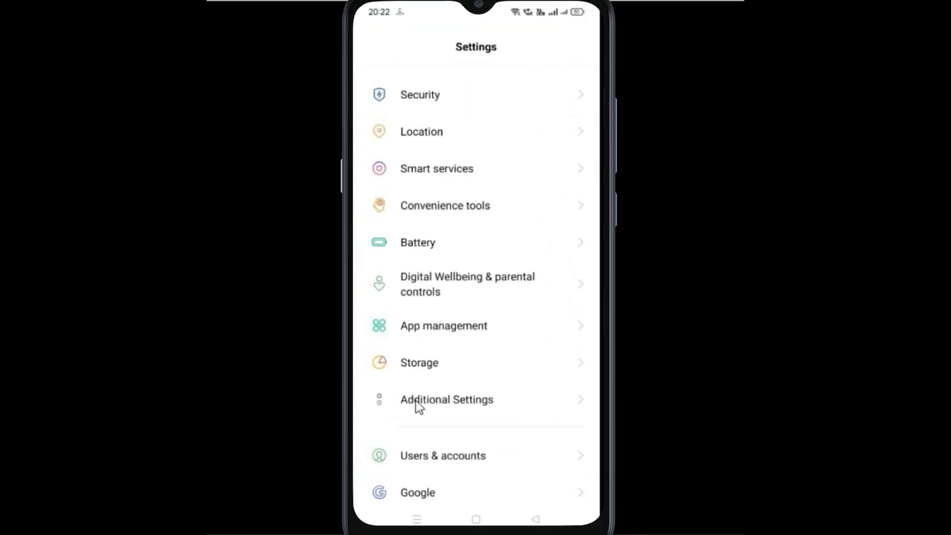
{"action": "mouse_move", "coordinate": [428, 345]}
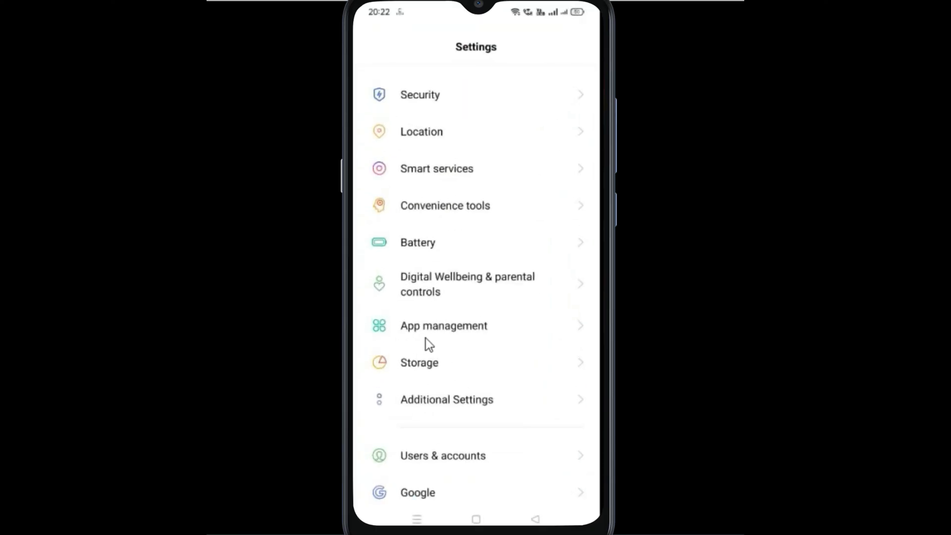
{"action": "left_click", "coordinate": [443, 326]}
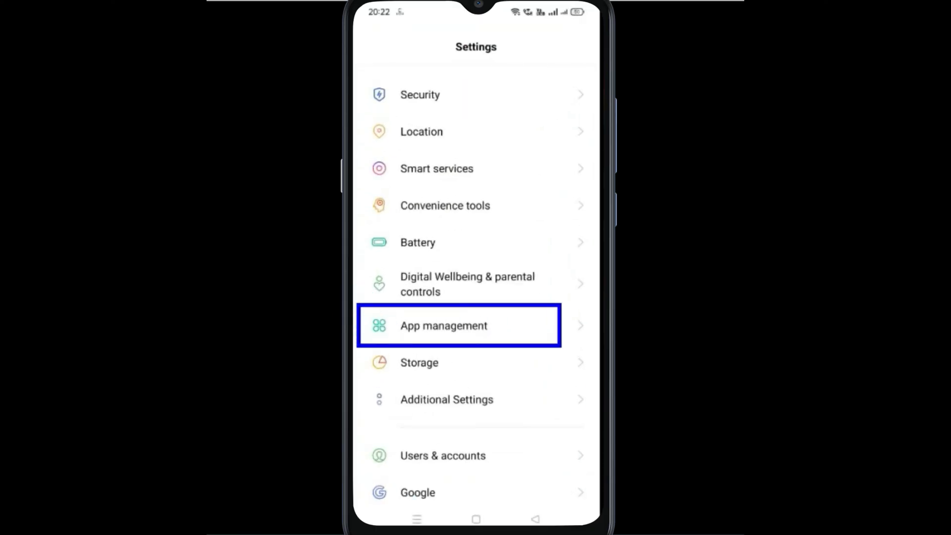
{"action": "mouse_move", "coordinate": [560, 355]}
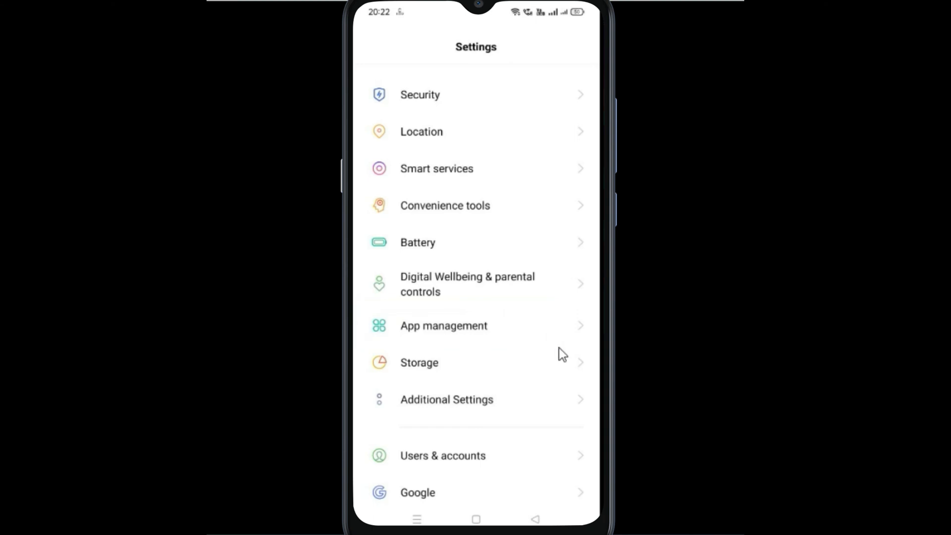
{"action": "left_click", "coordinate": [444, 326]}
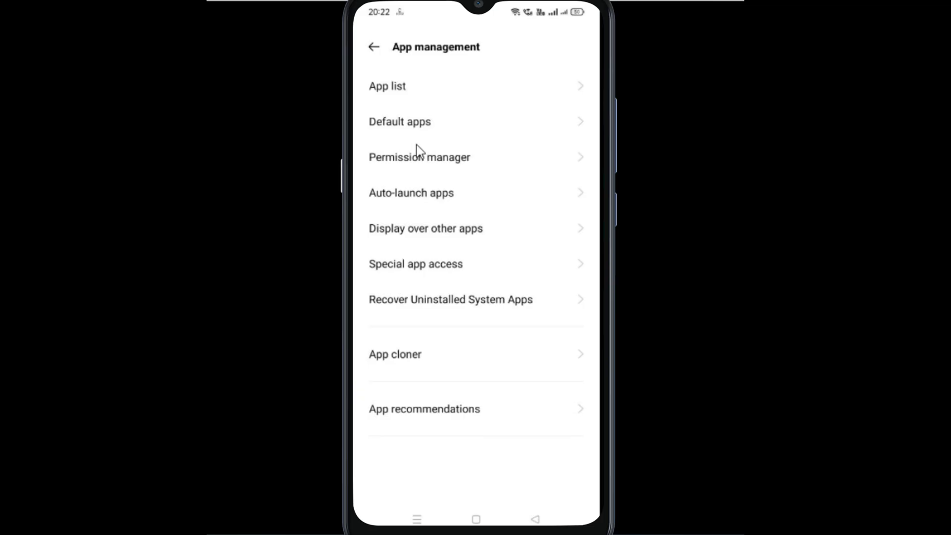
{"action": "left_click", "coordinate": [403, 86]}
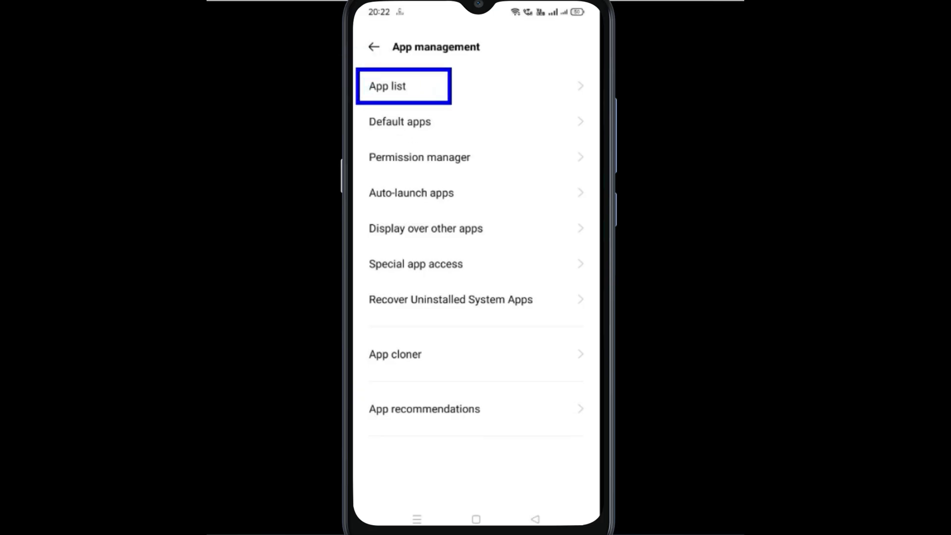
Search the app list for 'bl' and open Blockman GO 2.37.3's App info
{"action": "left_click", "coordinate": [403, 85]}
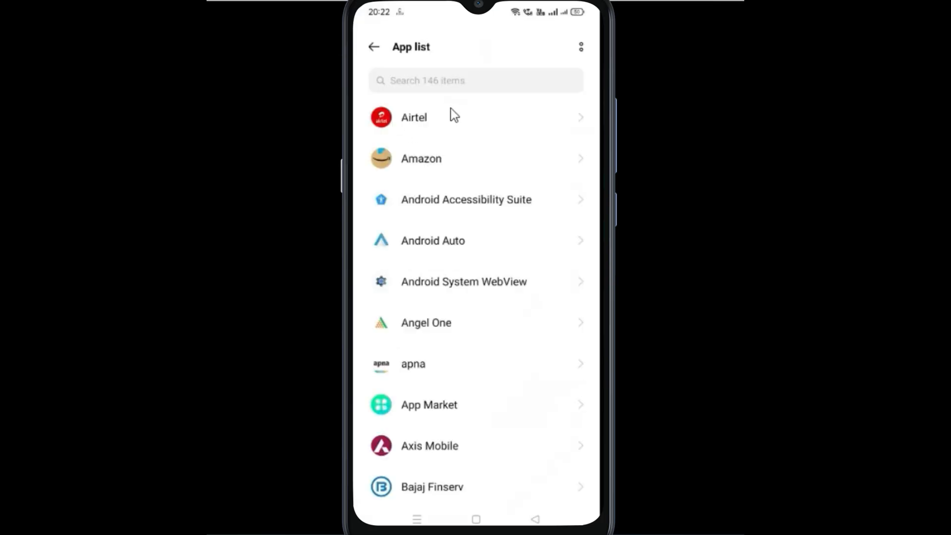
{"action": "mouse_move", "coordinate": [469, 95]}
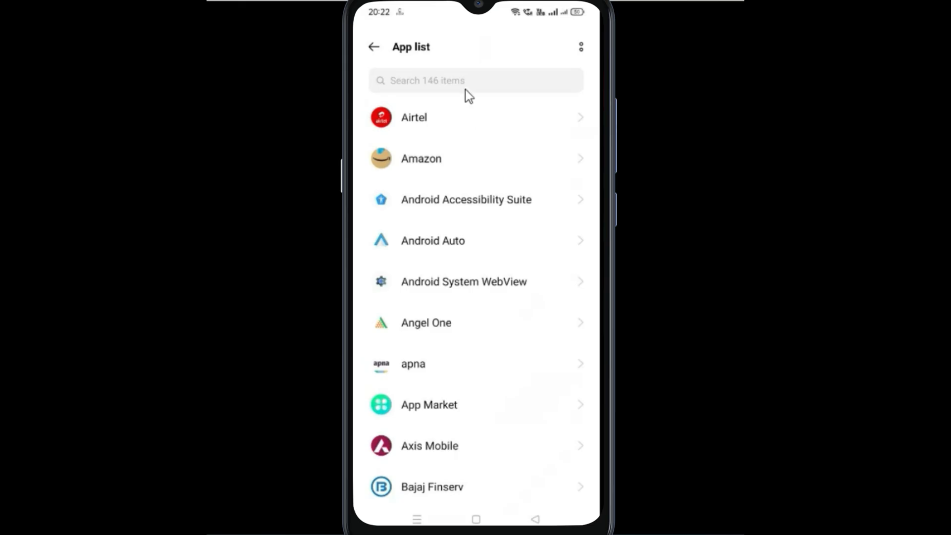
{"action": "left_click", "coordinate": [475, 80]}
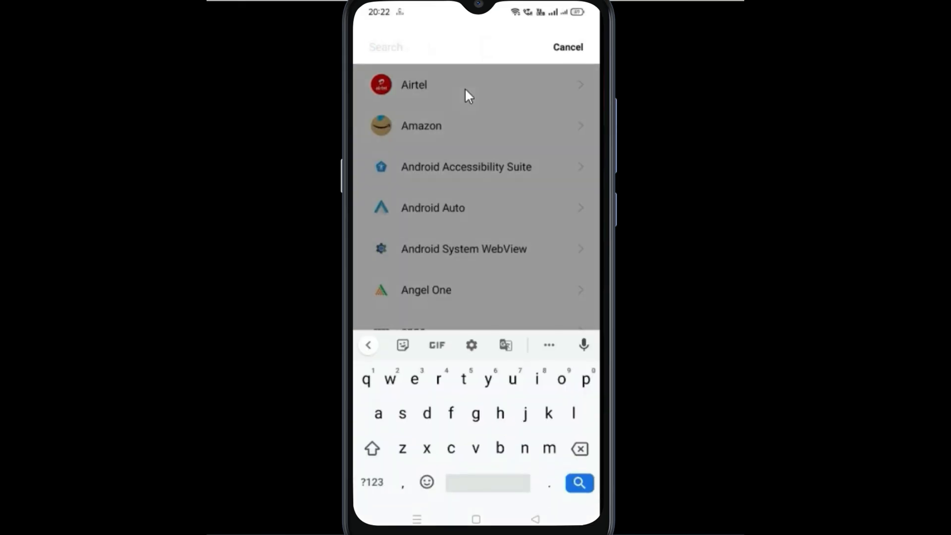
{"action": "type", "text": "b"}
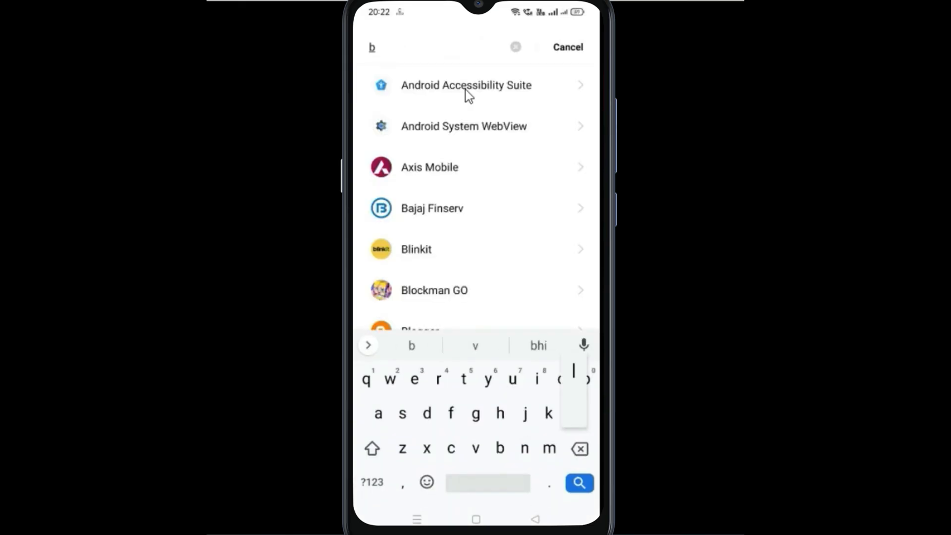
{"action": "type", "text": "l"}
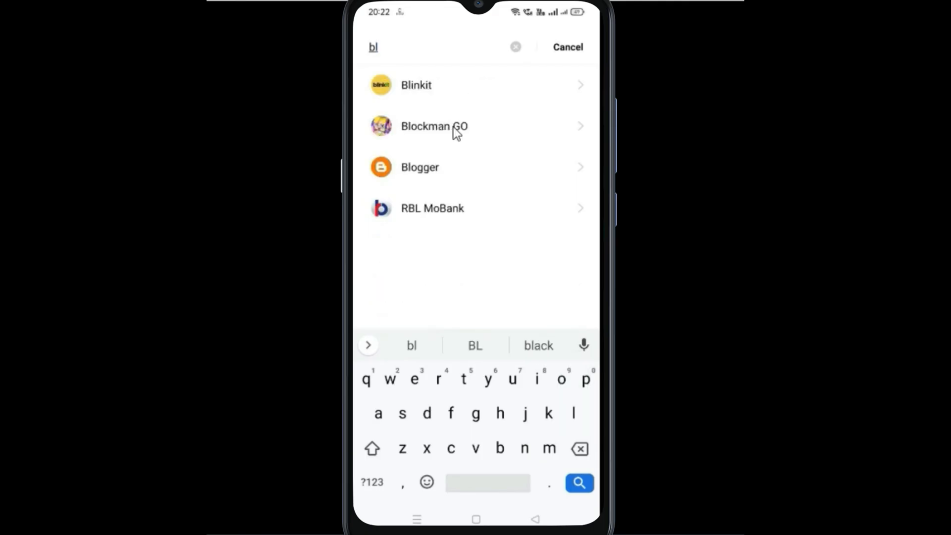
{"action": "left_click", "coordinate": [435, 126]}
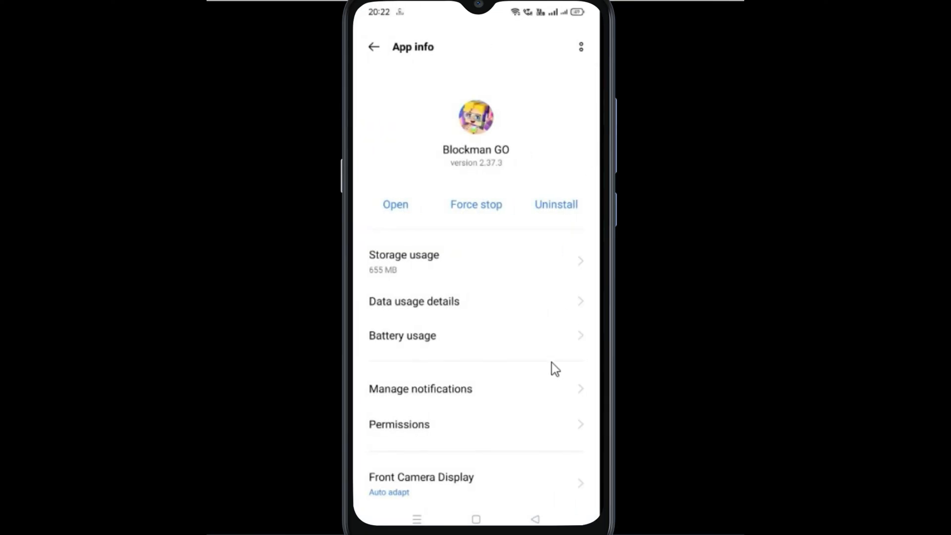
{"action": "mouse_move", "coordinate": [462, 322]}
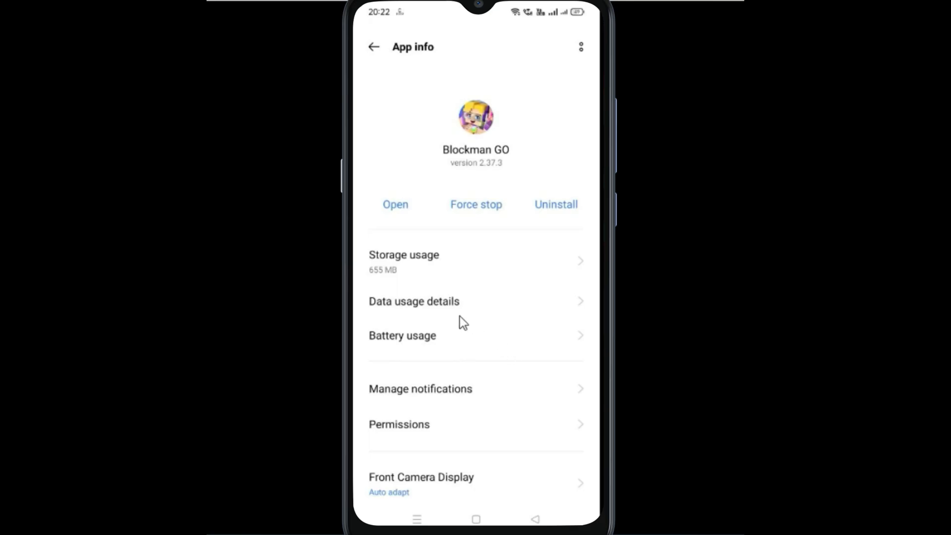
Open Blockman GO's Data usage details from its App info page
{"action": "left_click", "coordinate": [414, 301]}
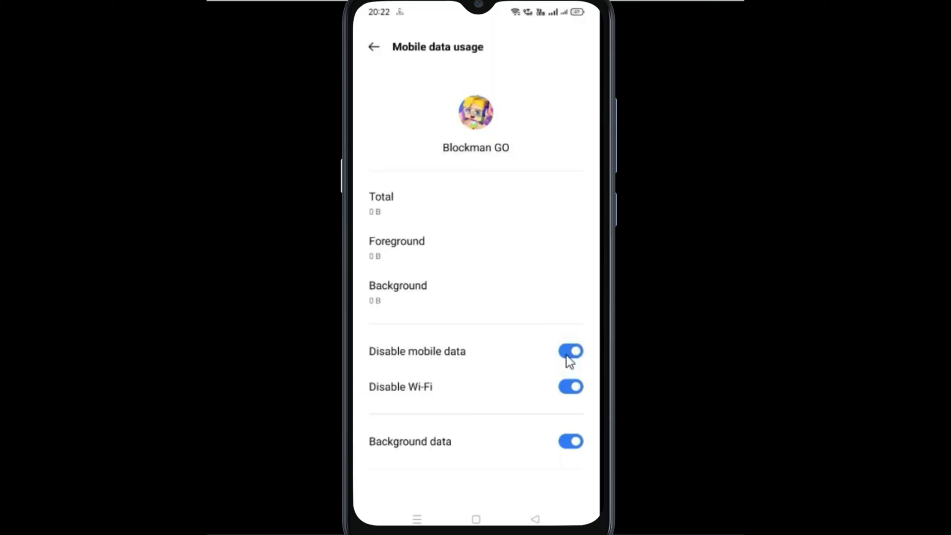
Switch off Disable mobile data and Disable Wi-Fi for Blockman GO, then leave Settings
{"action": "left_click", "coordinate": [571, 351]}
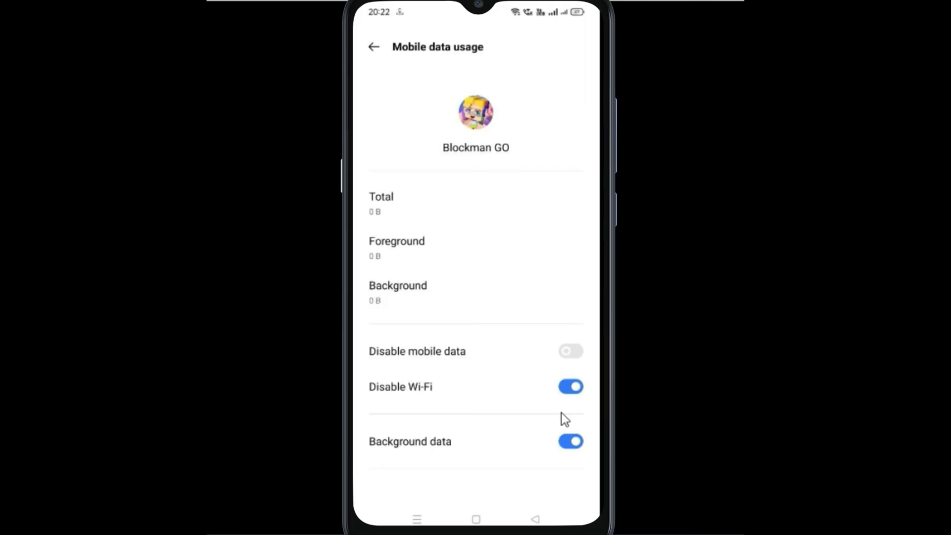
{"action": "left_click", "coordinate": [569, 387]}
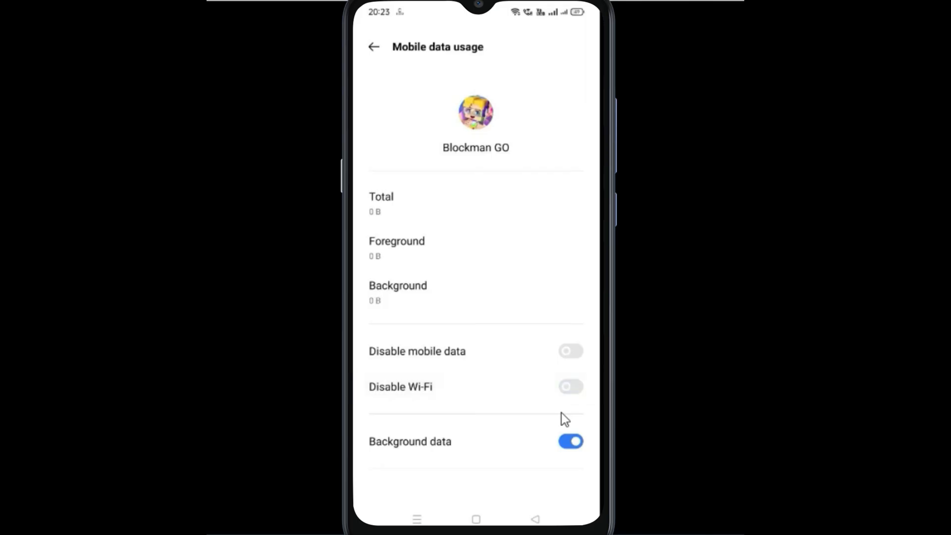
{"action": "left_click", "coordinate": [374, 47]}
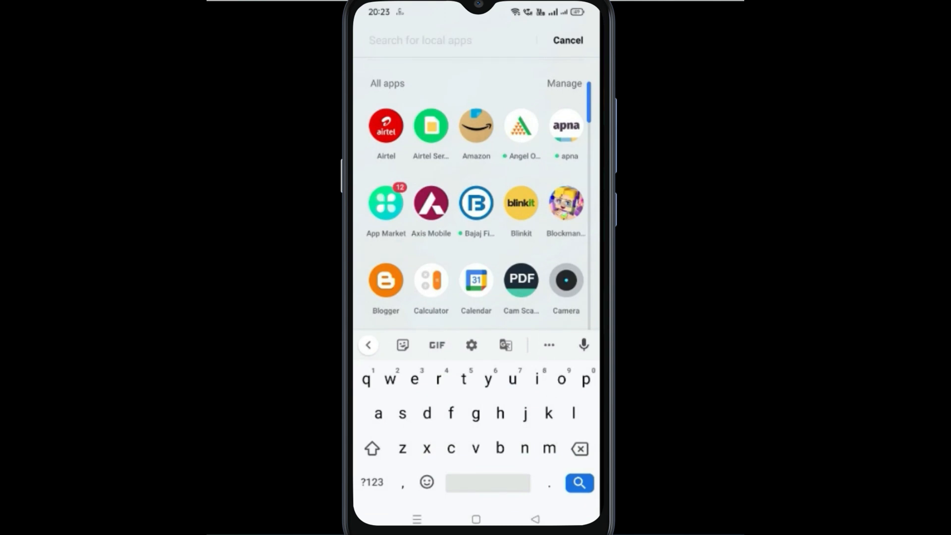
Launch Blockman GO, retry past the network tip to its login screen, then go home
{"action": "left_click", "coordinate": [565, 202]}
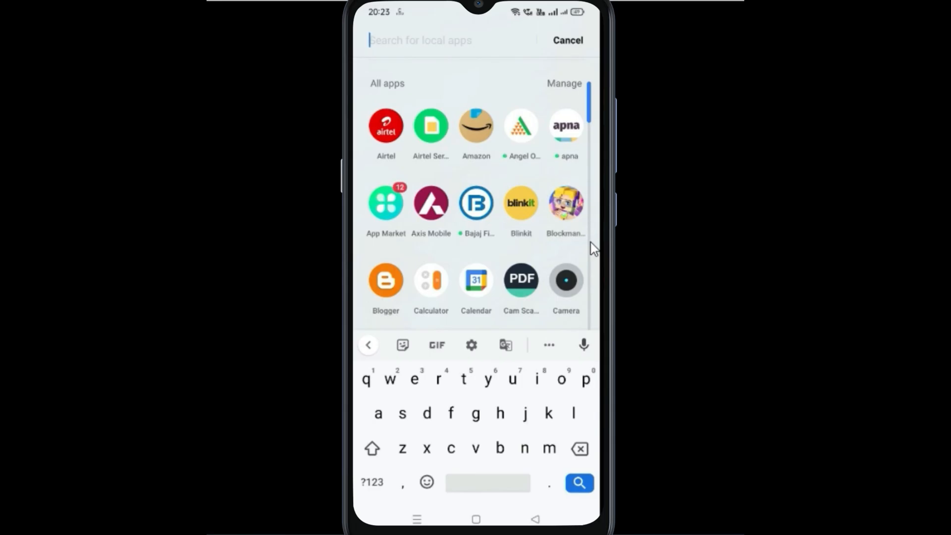
{"action": "left_click", "coordinate": [565, 203]}
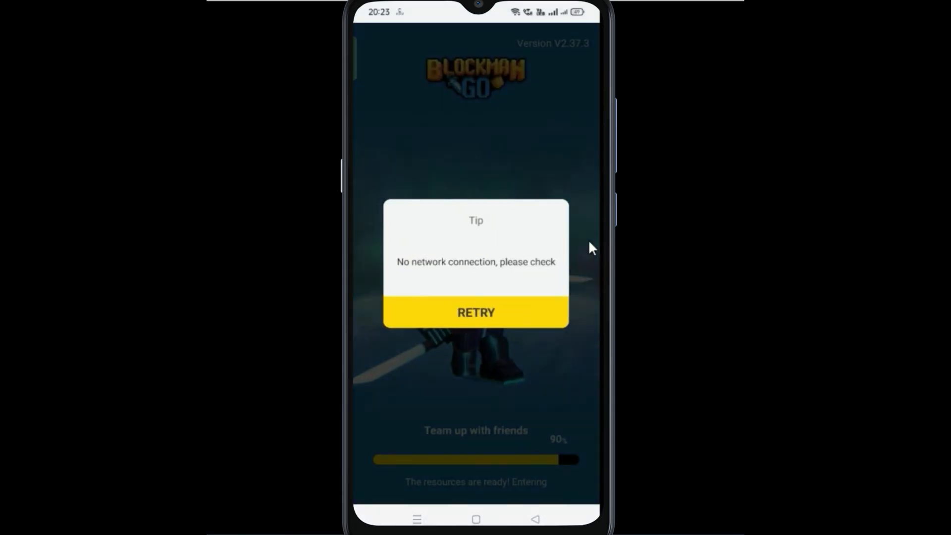
{"action": "left_click", "coordinate": [476, 313]}
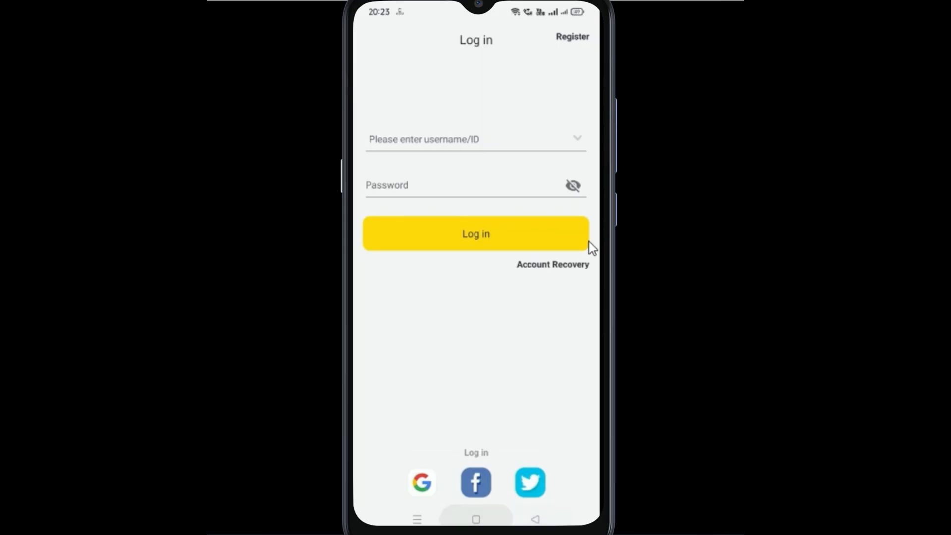
{"action": "left_click", "coordinate": [476, 519]}
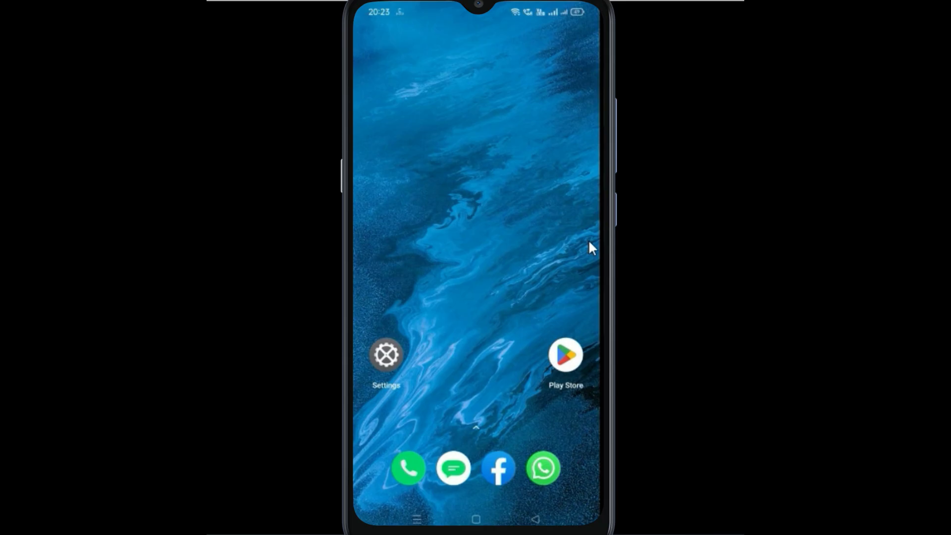